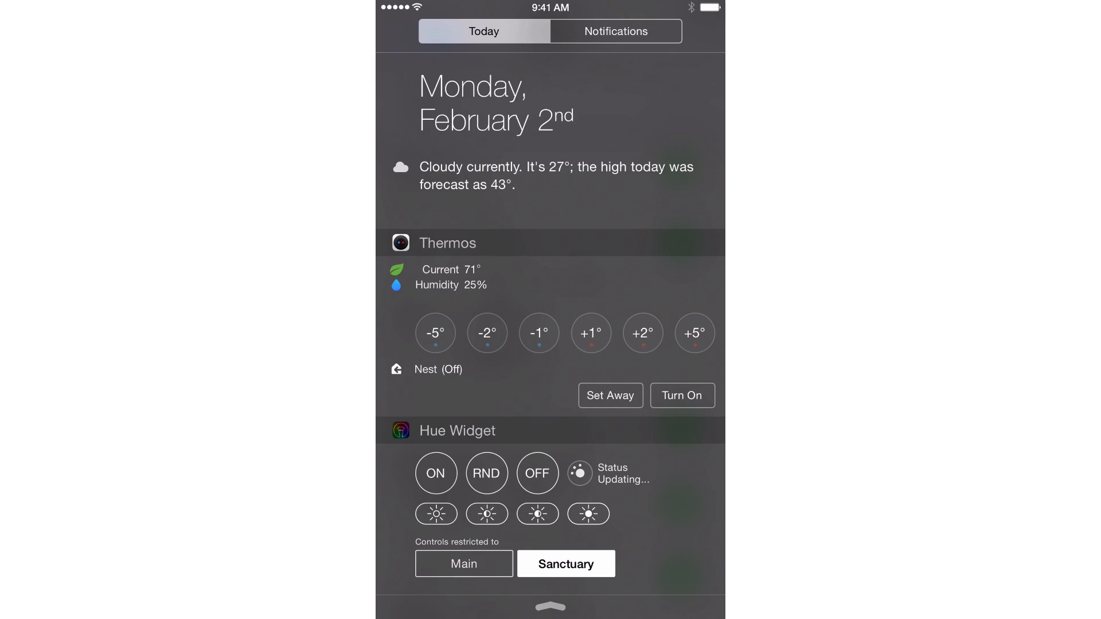
# Step: Switch Notification Center to the notifications list and back to the Today view
pyautogui.click(615, 31)
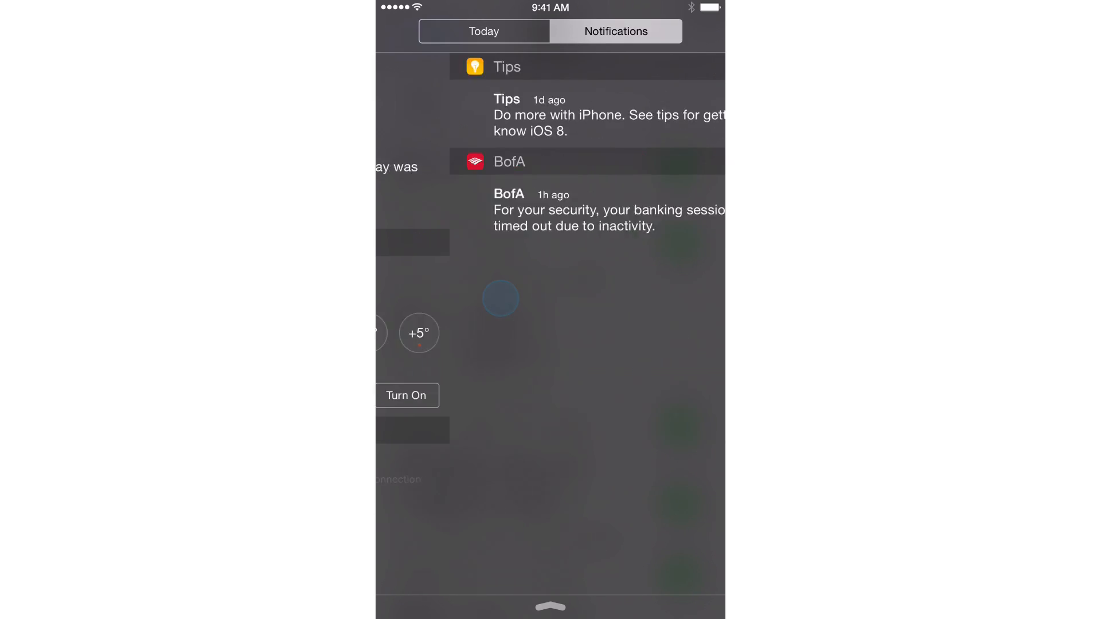
pyautogui.click(482, 31)
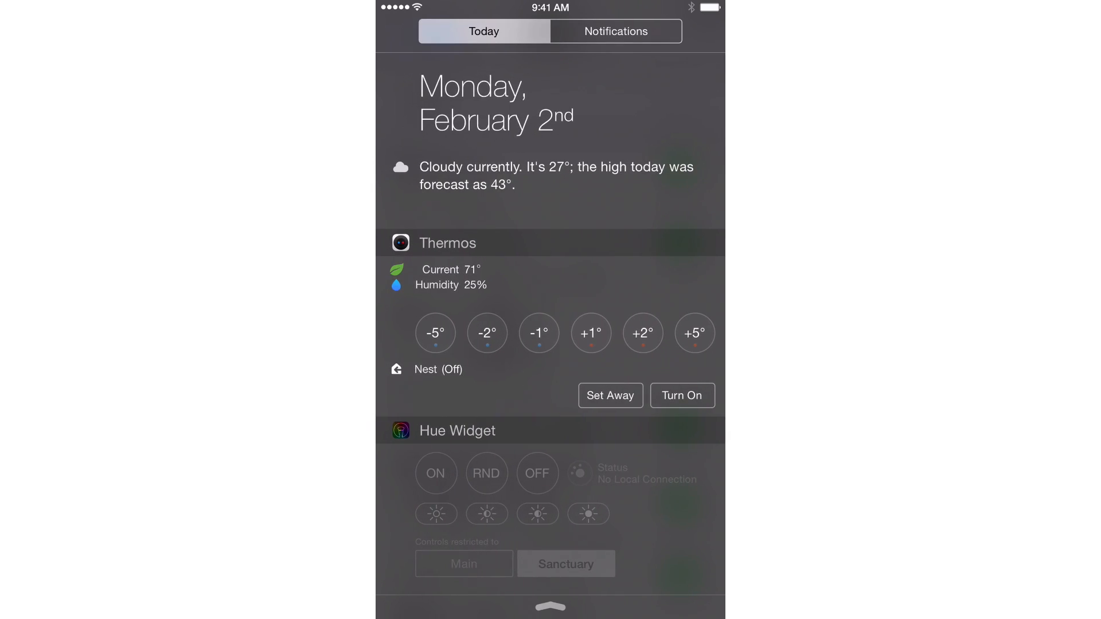
pyautogui.click(566, 563)
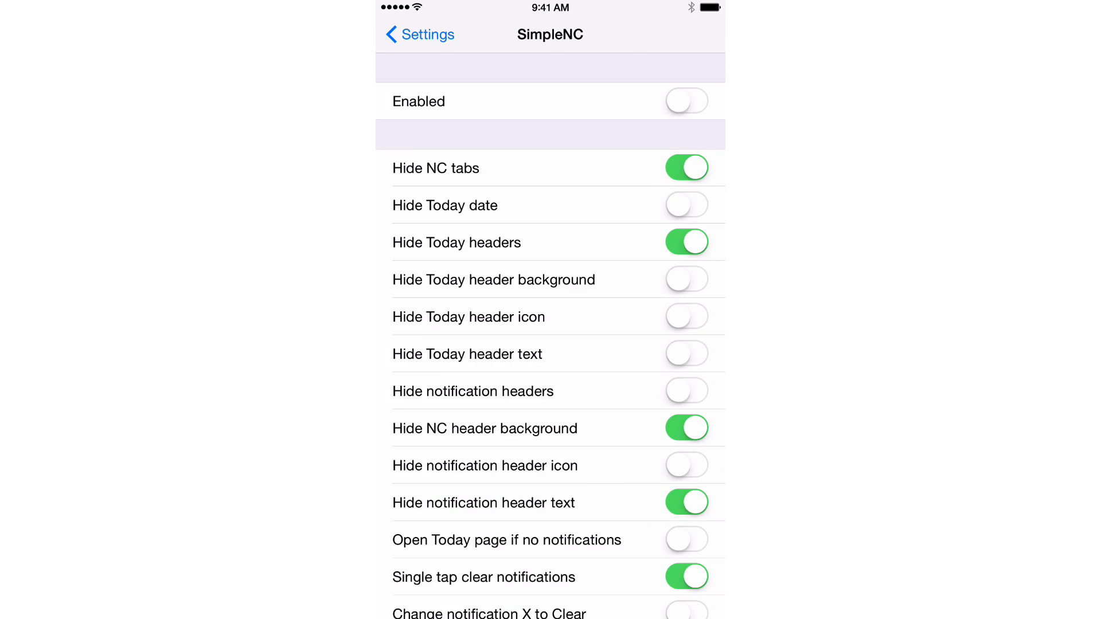
# Step: Scroll through SimpleNC's full option list, then go back to the home screen
pyautogui.scroll(-3)
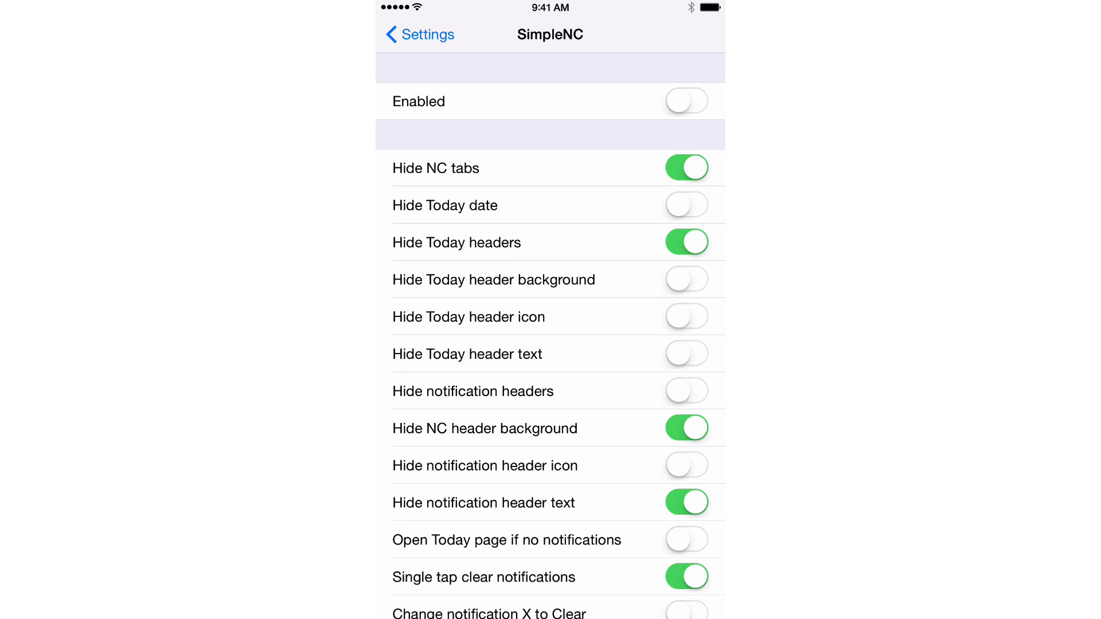
pyautogui.scroll(-3)
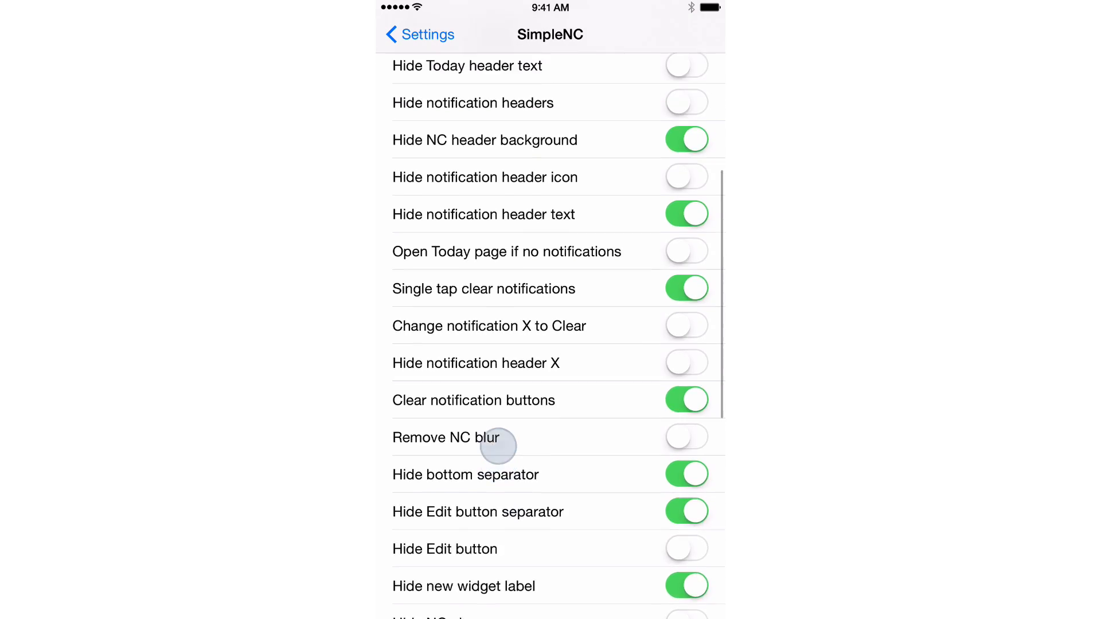
pyautogui.scroll(-3)
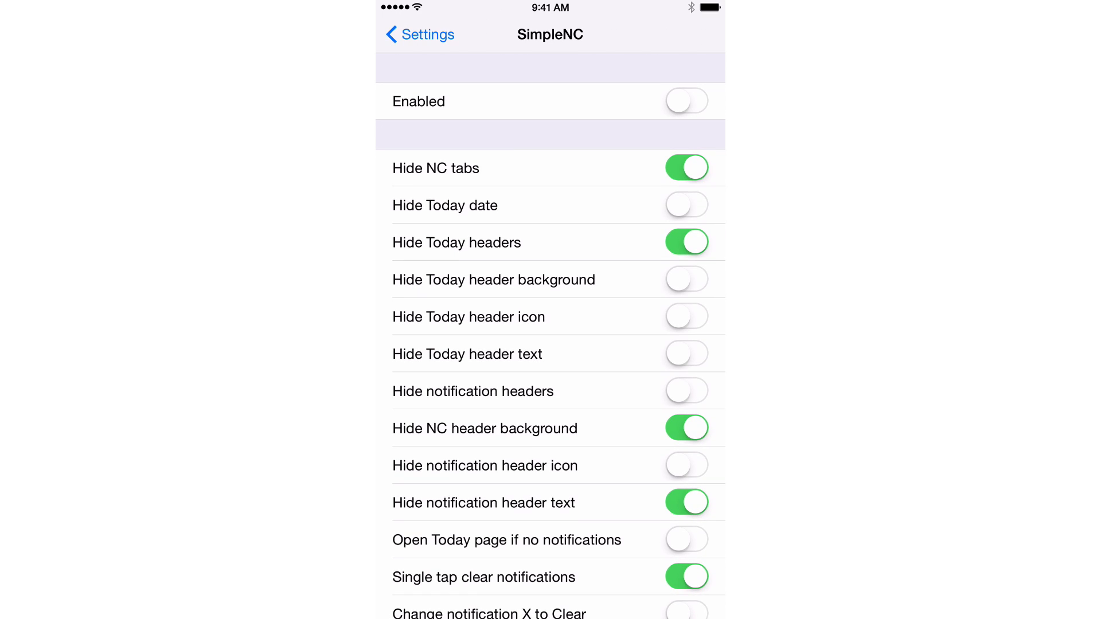
pyautogui.click(686, 100)
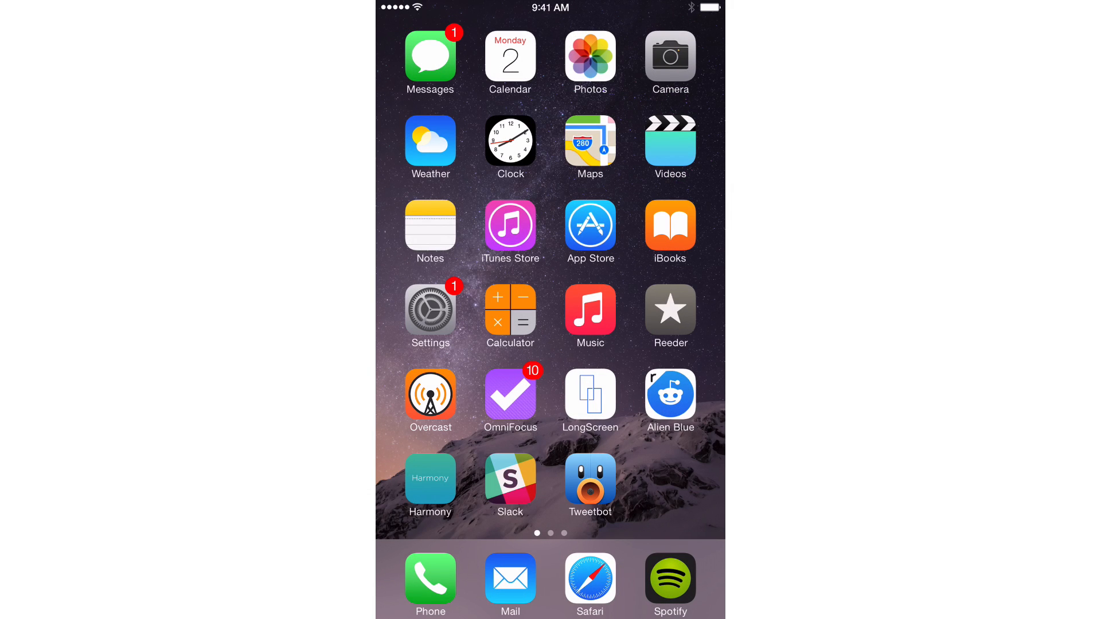
# Step: Reopen SimpleNC in Settings, switch the tweak on, and review its option list
pyautogui.click(429, 309)
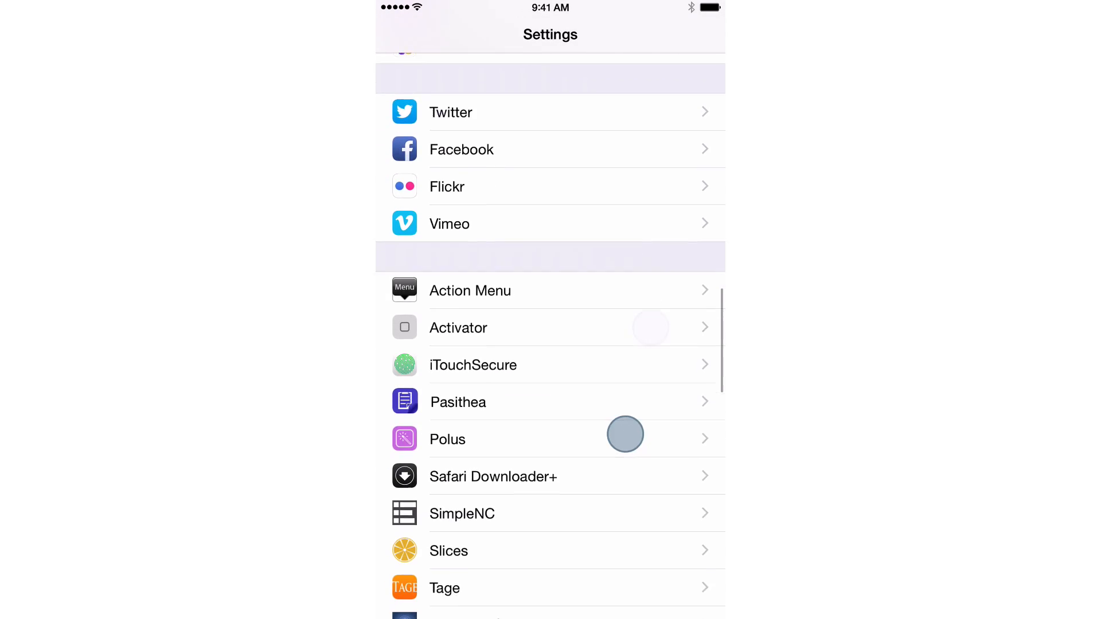
pyautogui.click(461, 513)
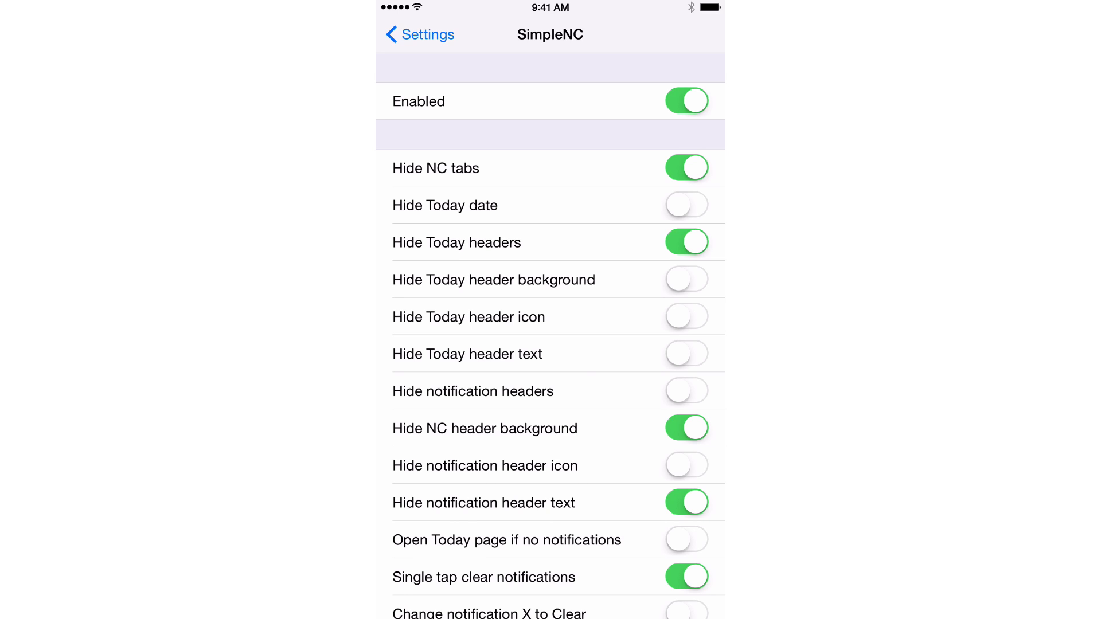
pyautogui.scroll(-3)
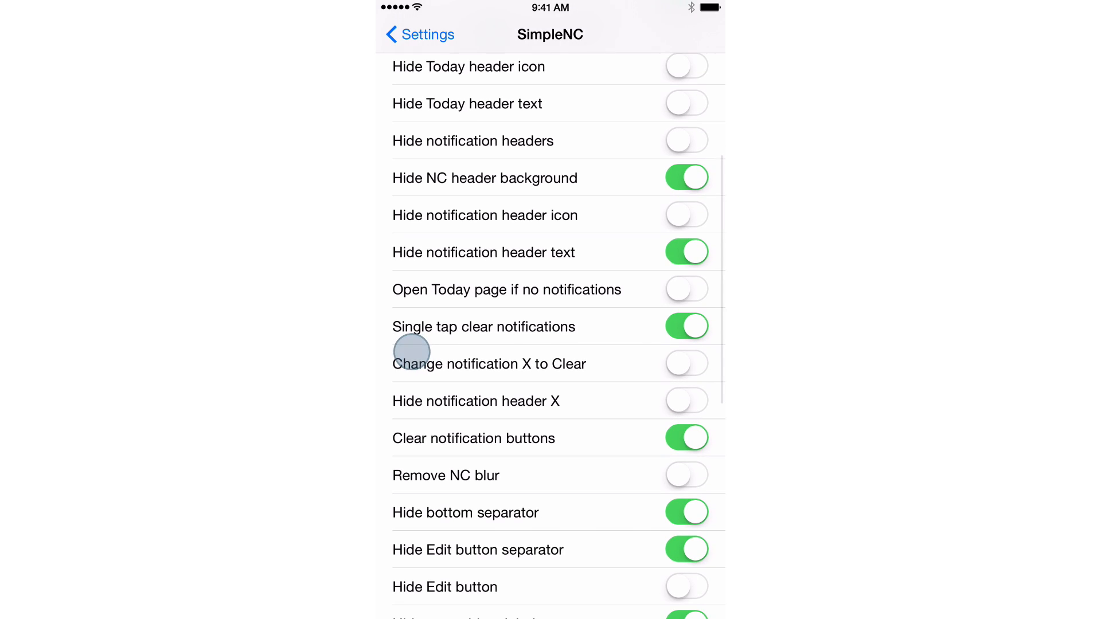
pyautogui.scroll(-3)
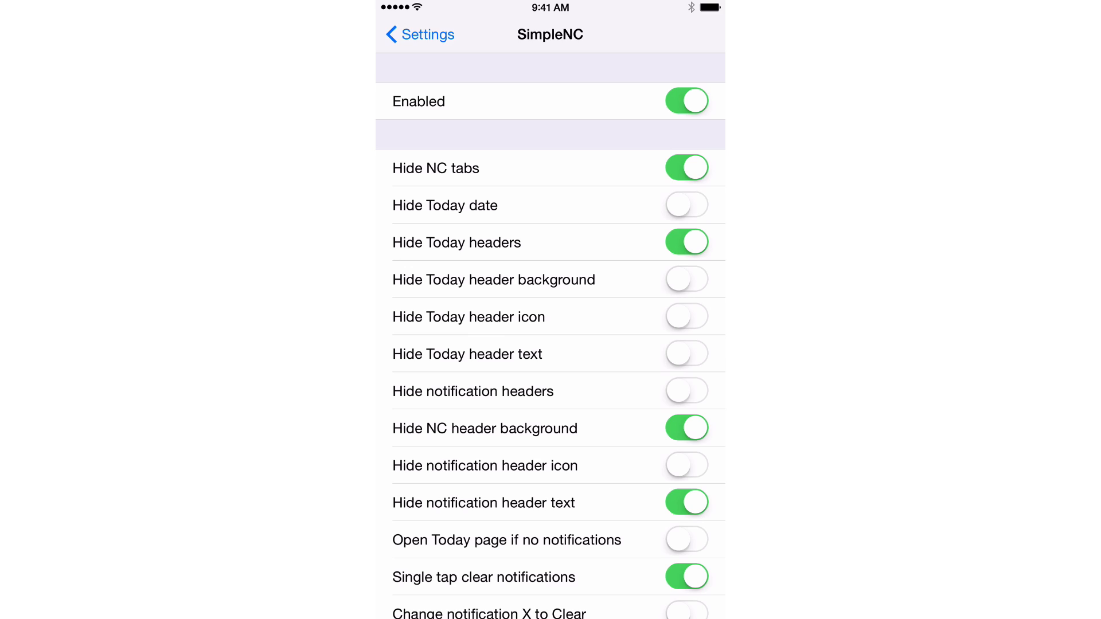
# Step: Turn on the Today header-hiding toggles and every remaining option, through disabling NC completely
pyautogui.click(685, 279)
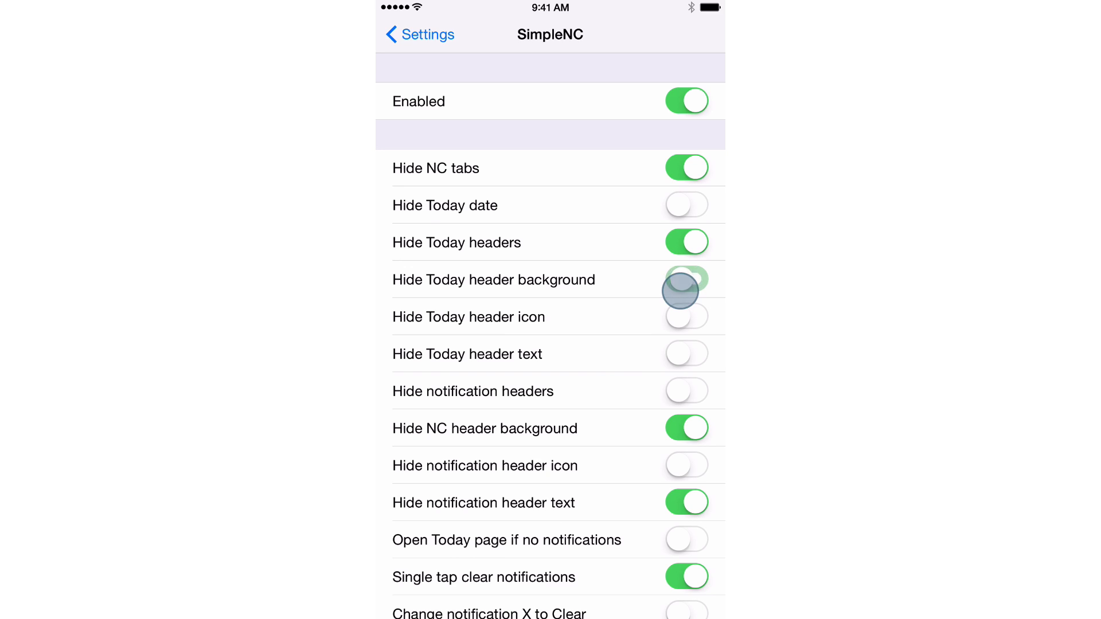
pyautogui.click(686, 279)
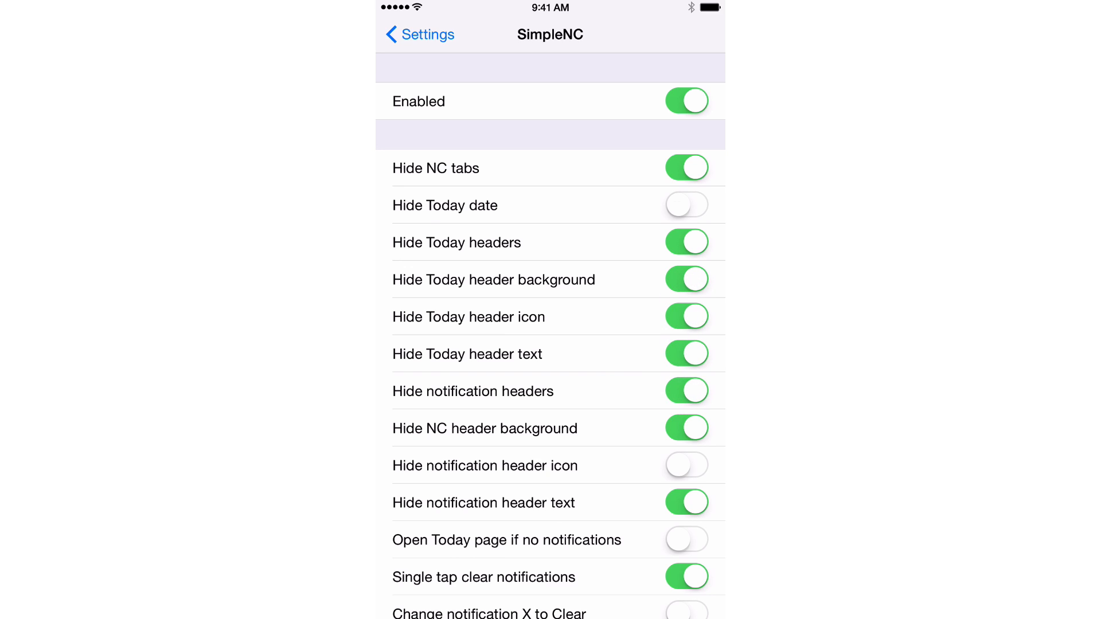
pyautogui.scroll(-3)
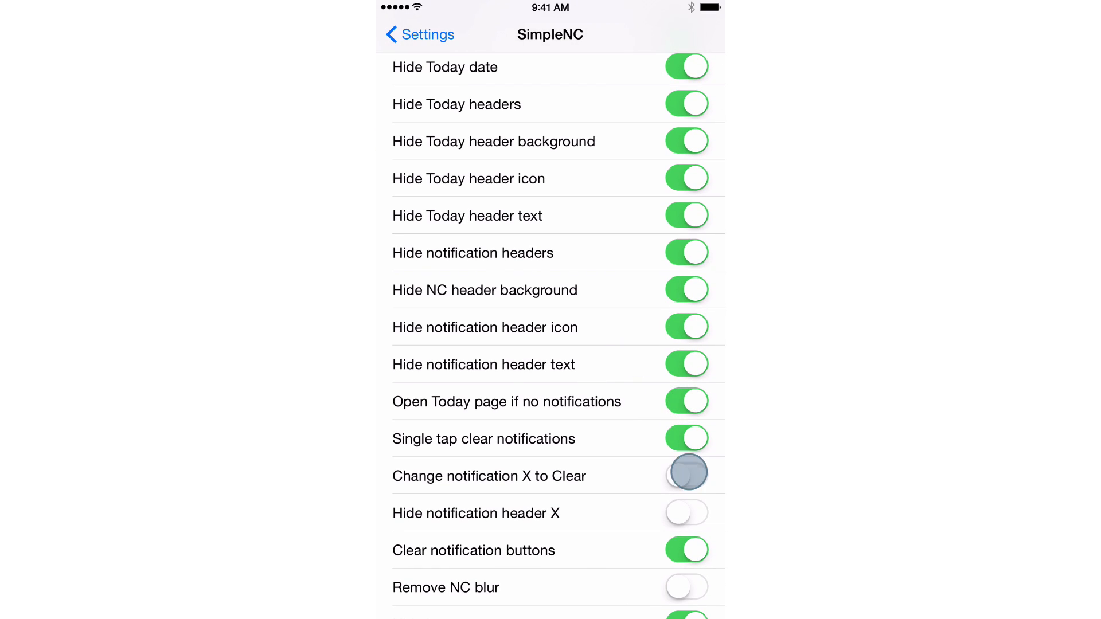
pyautogui.scroll(-3)
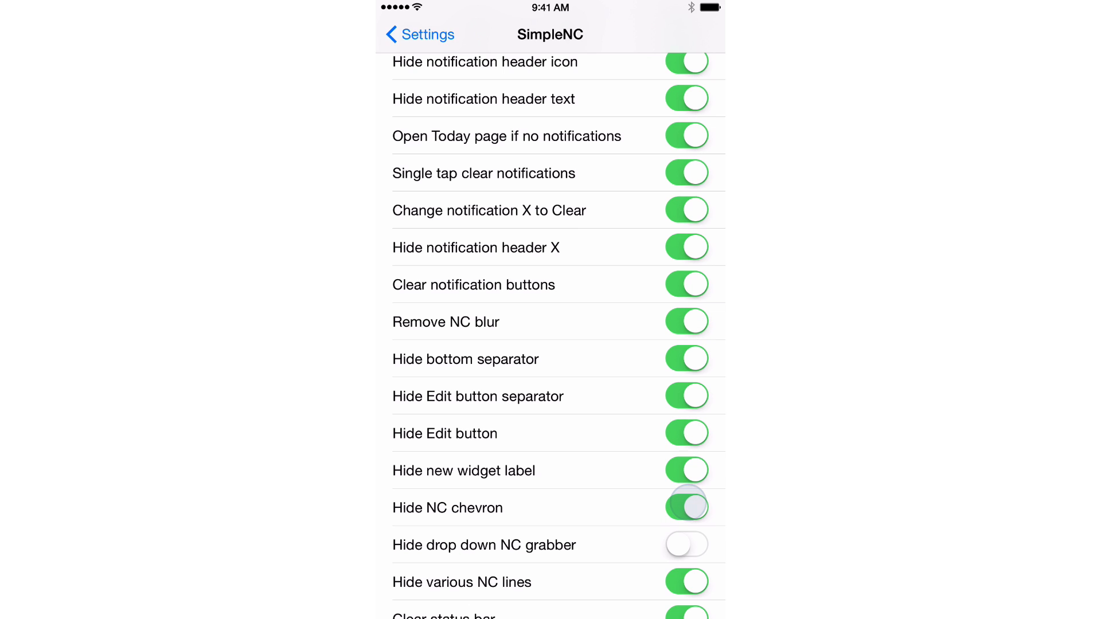
pyautogui.scroll(-3)
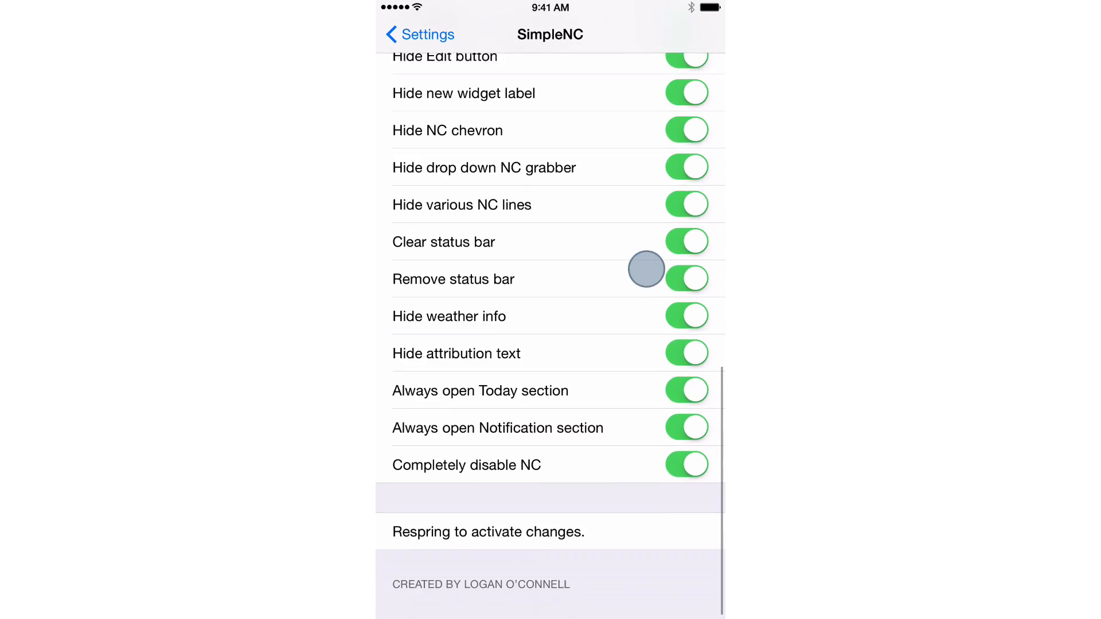
pyautogui.scroll(-3)
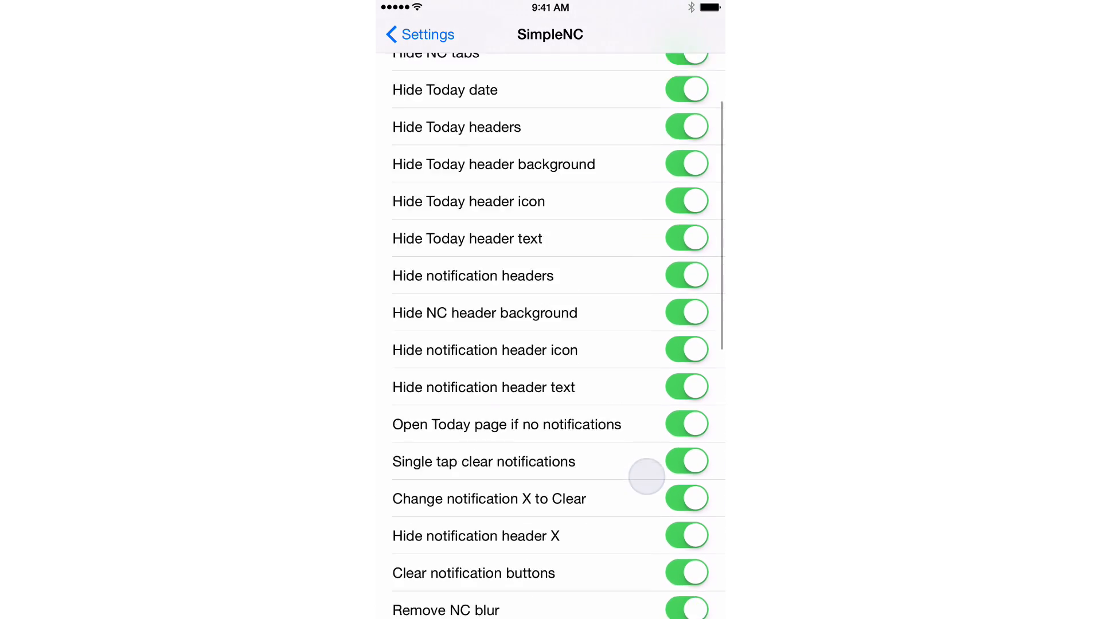
pyautogui.scroll(-3)
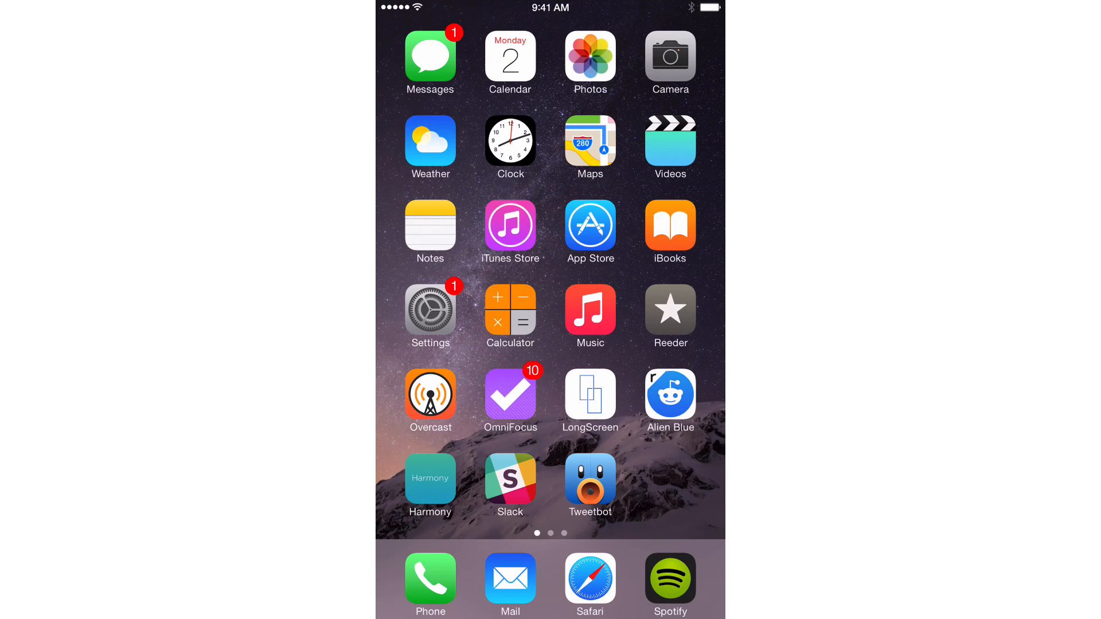
# Step: View SimpleNC's Cydia details: the feature list, then the version 1.2, 167 kB header
pyautogui.hscroll(-3)
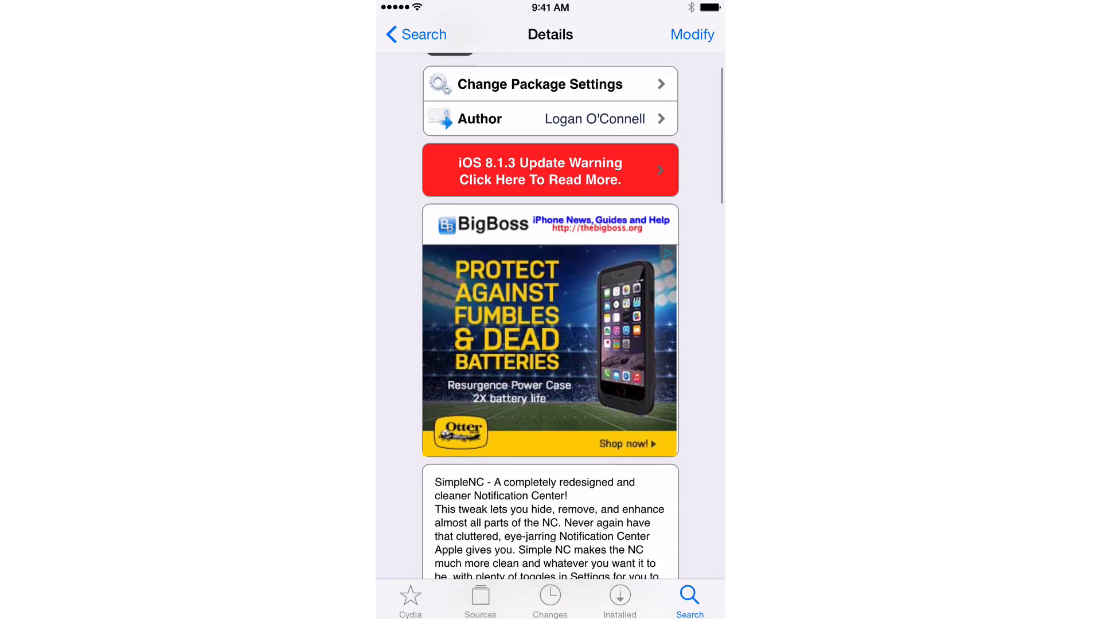
pyautogui.scroll(-3)
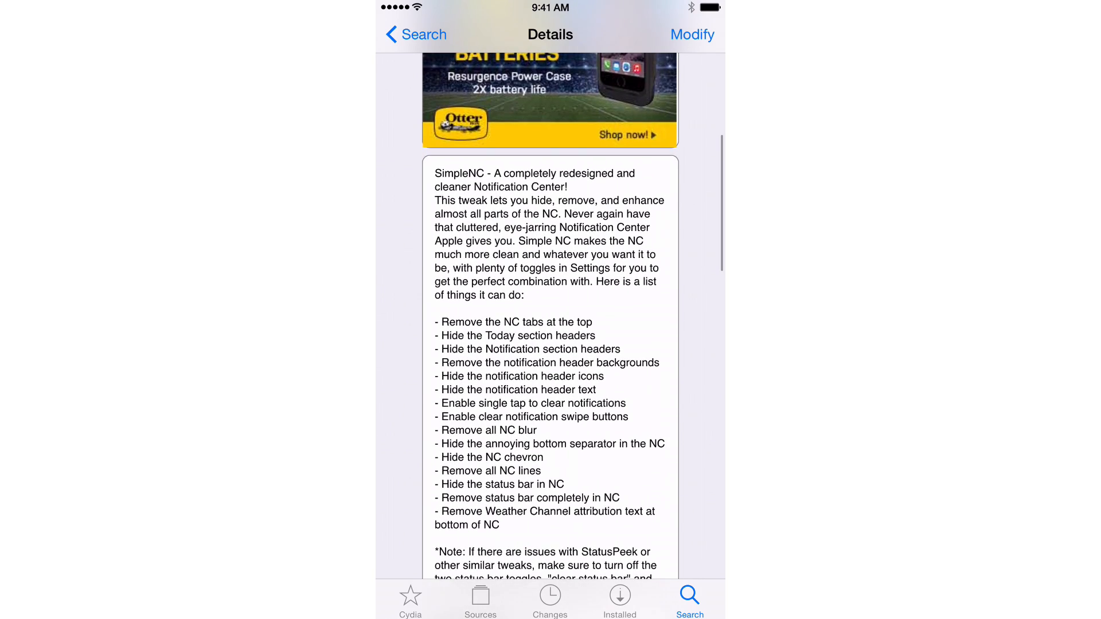
pyautogui.scroll(-3)
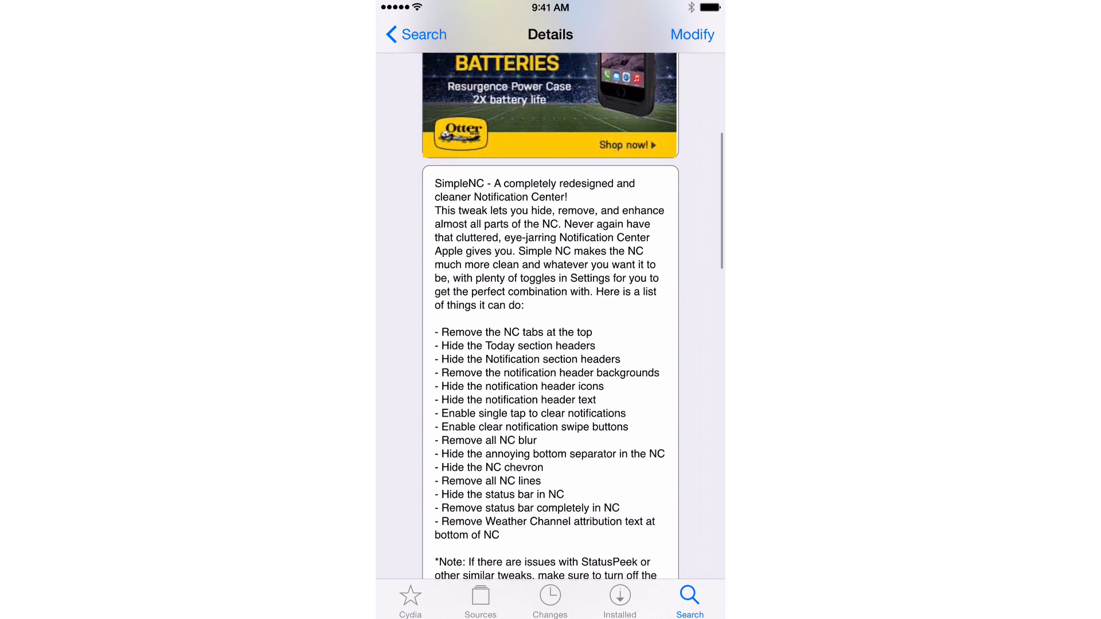
pyautogui.scroll(3)
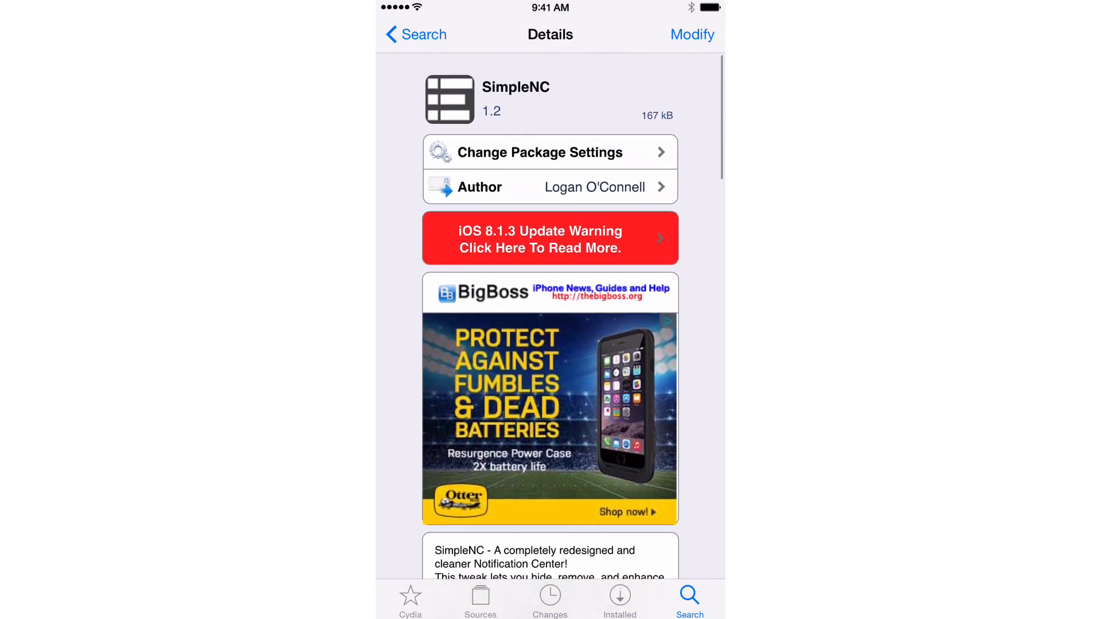